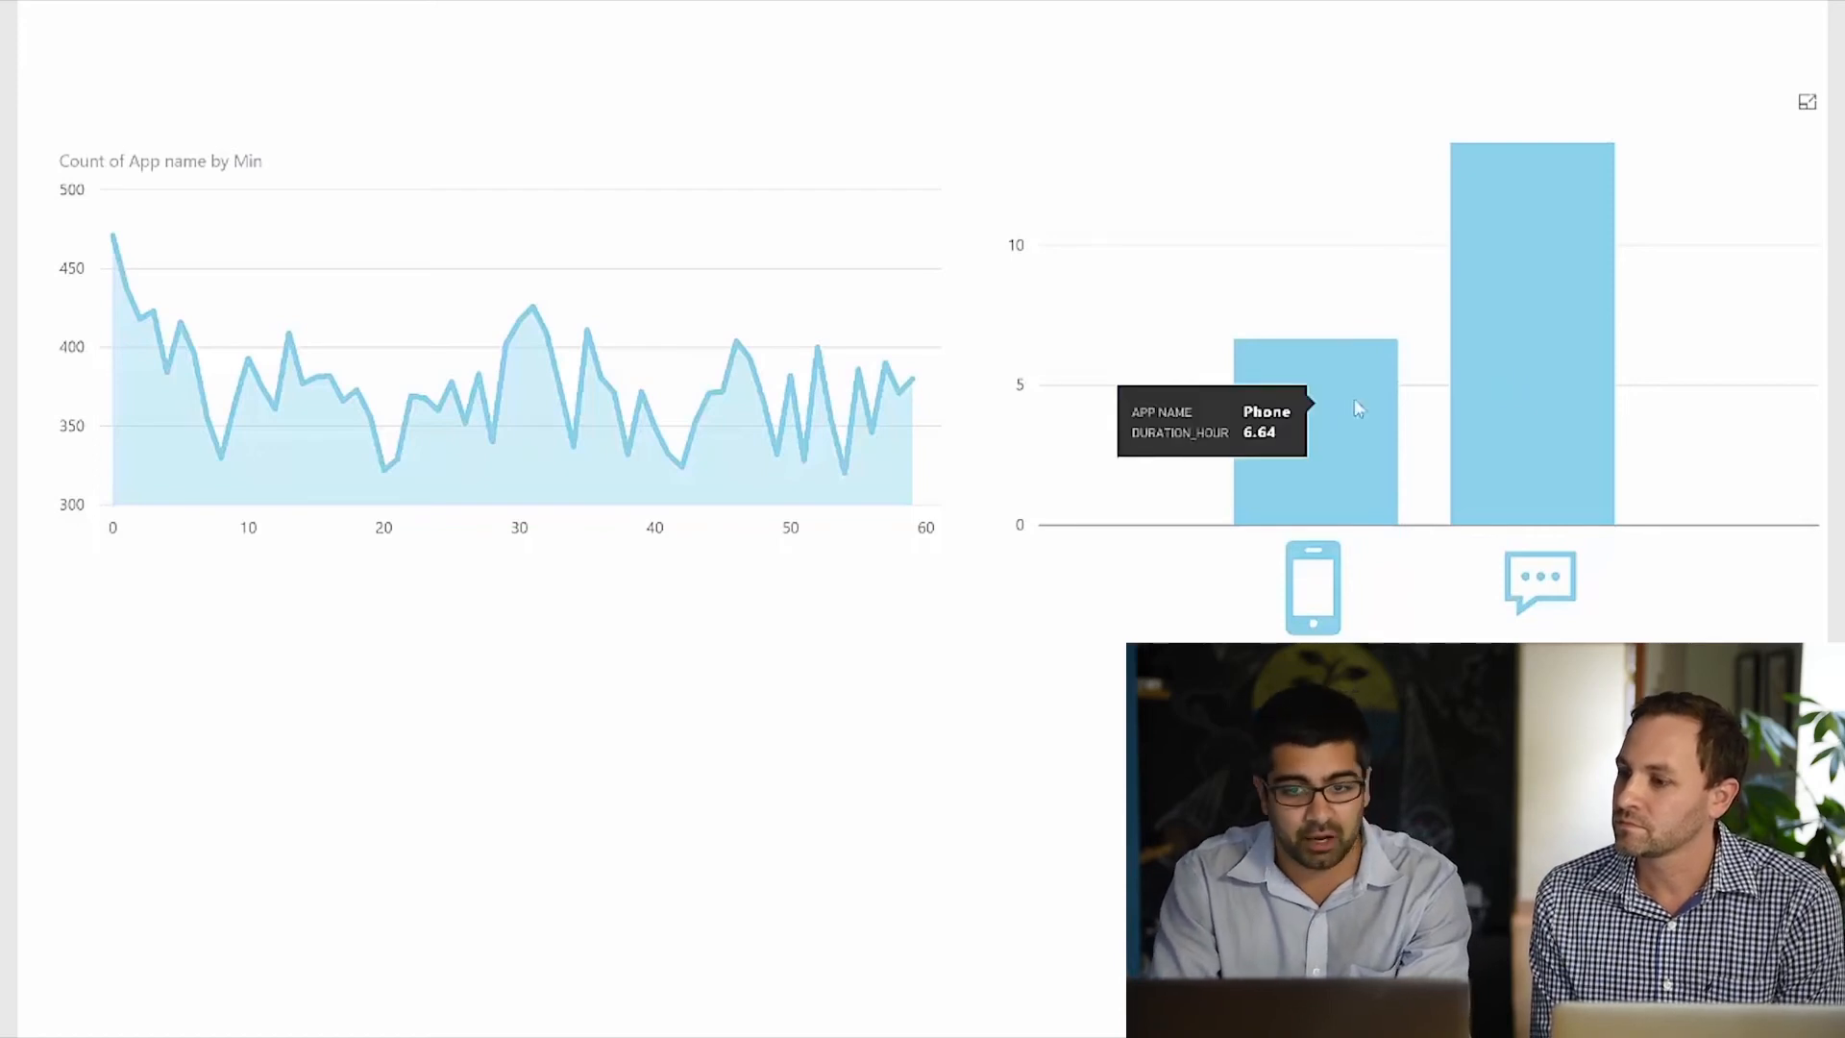
{"action": "mouse_move", "coordinate": [1535, 273]}
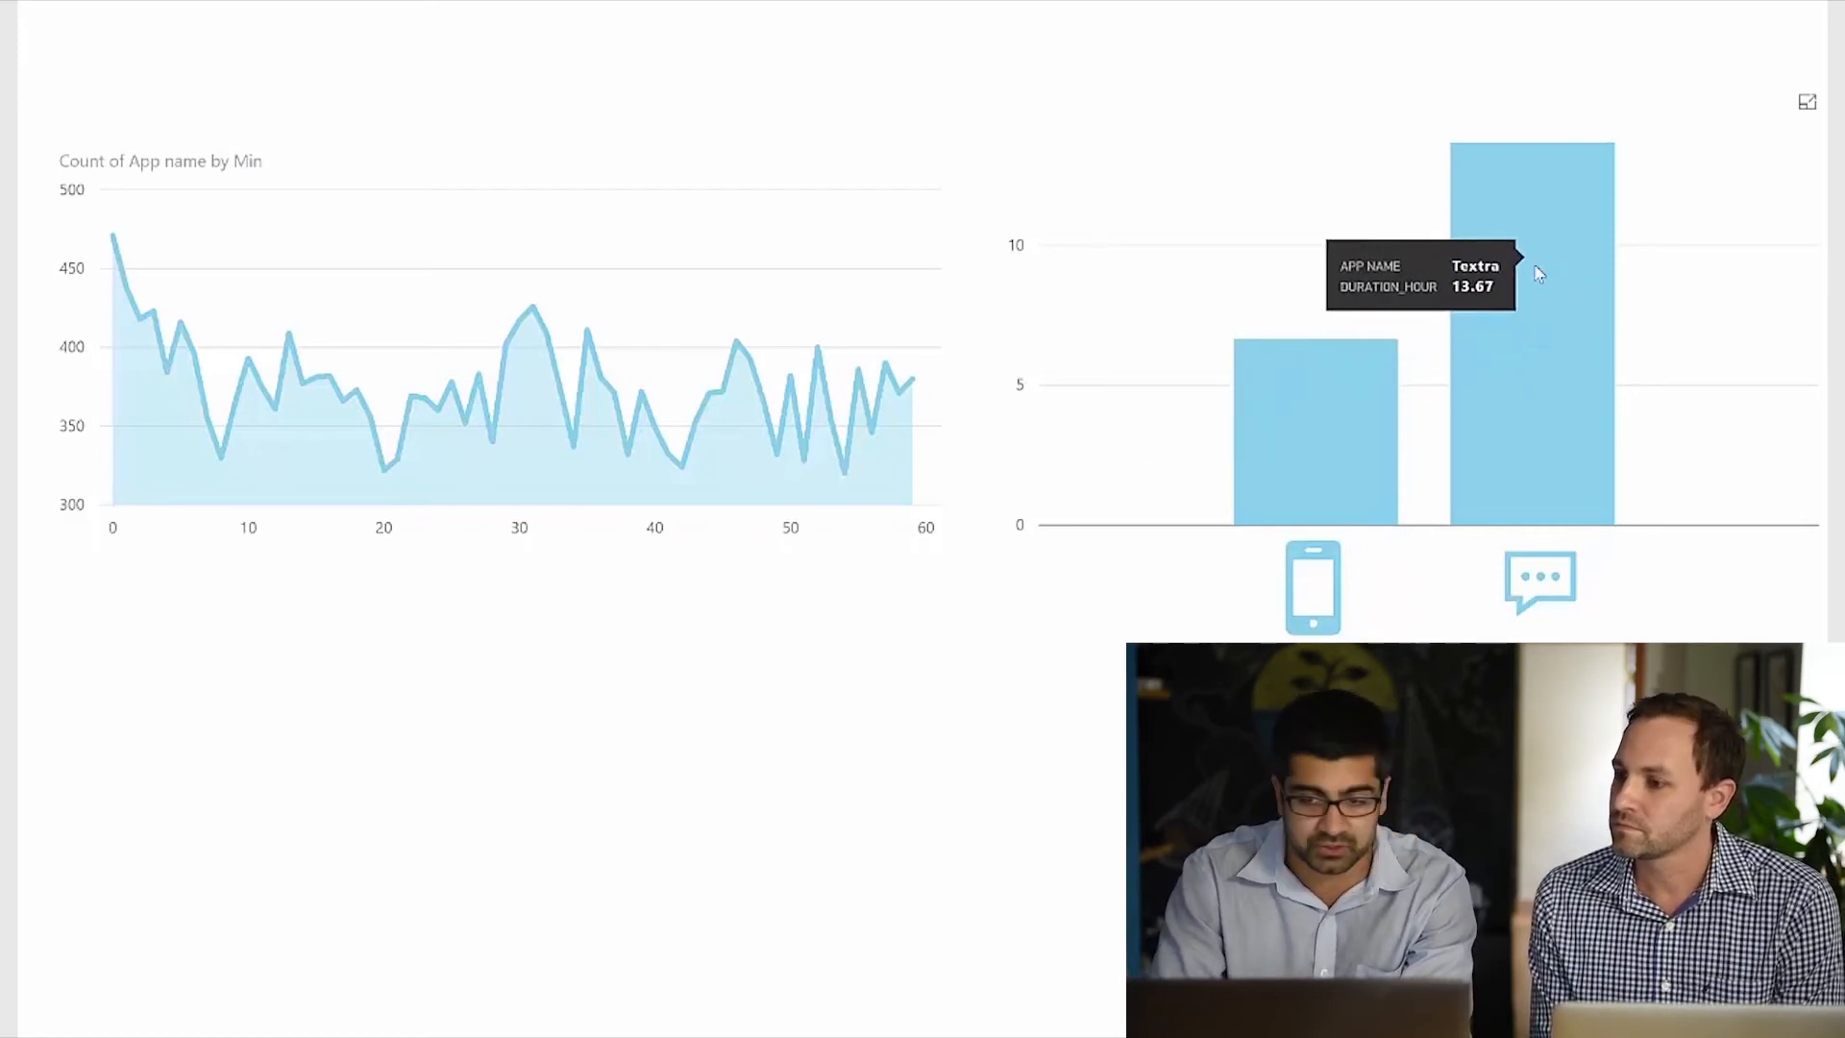